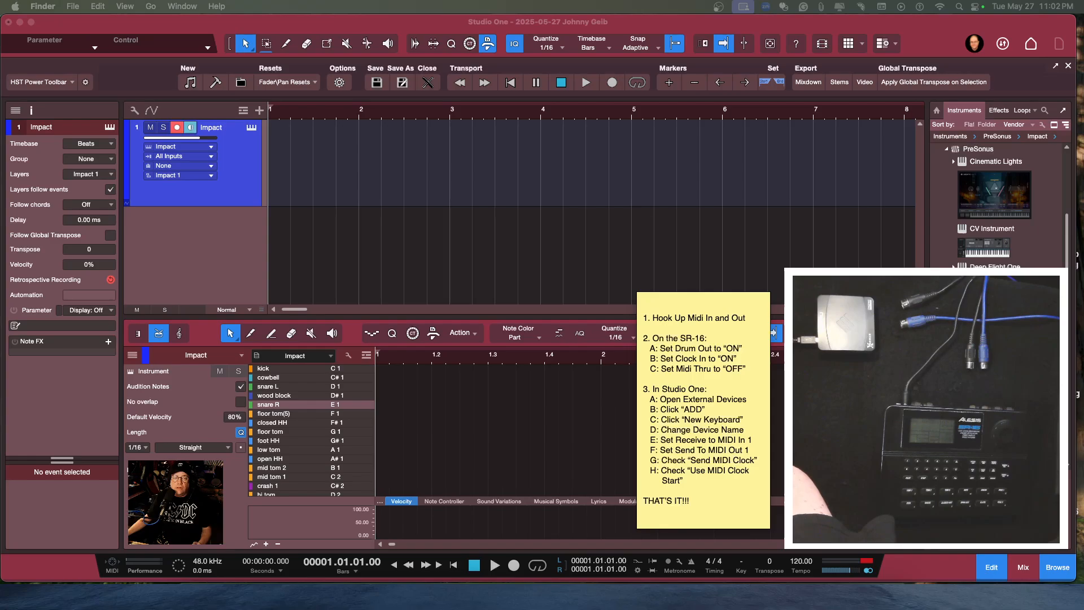
mouse_move(599, 414)
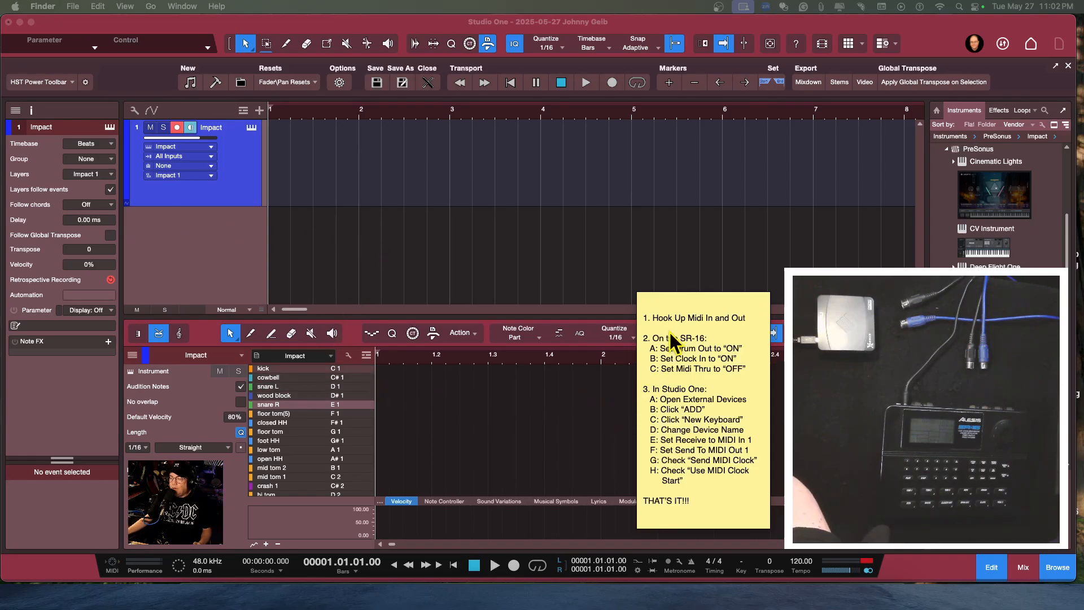
mouse_move(674, 491)
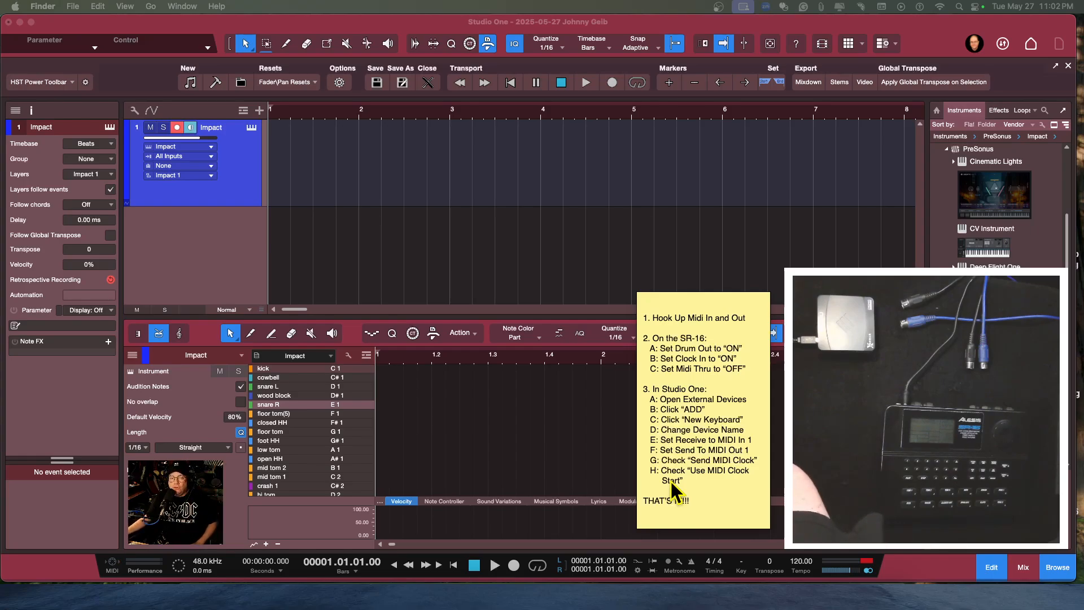
mouse_move(677, 379)
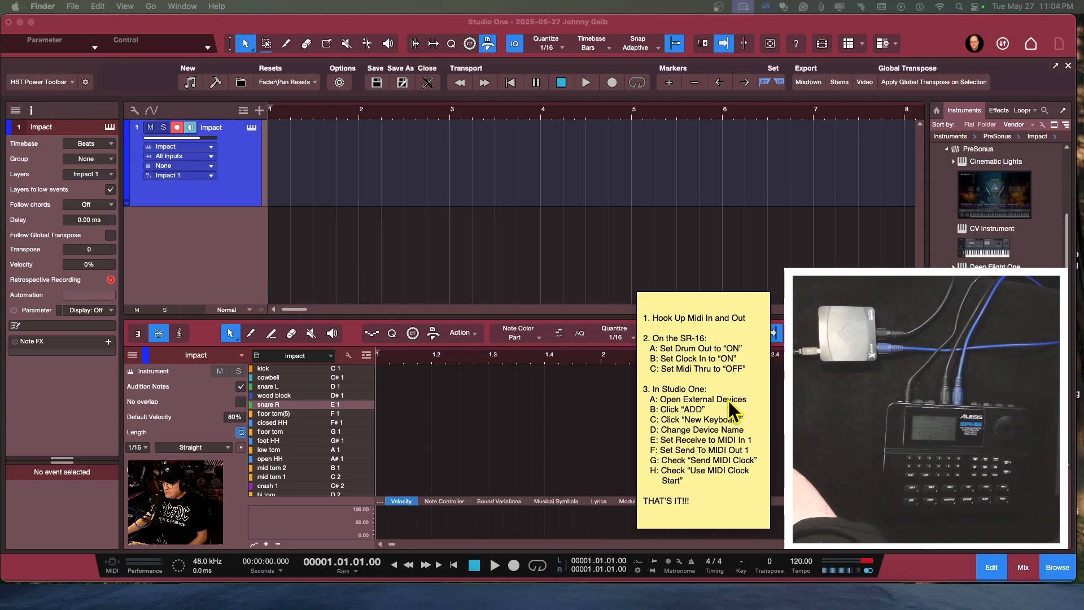
mouse_move(687, 380)
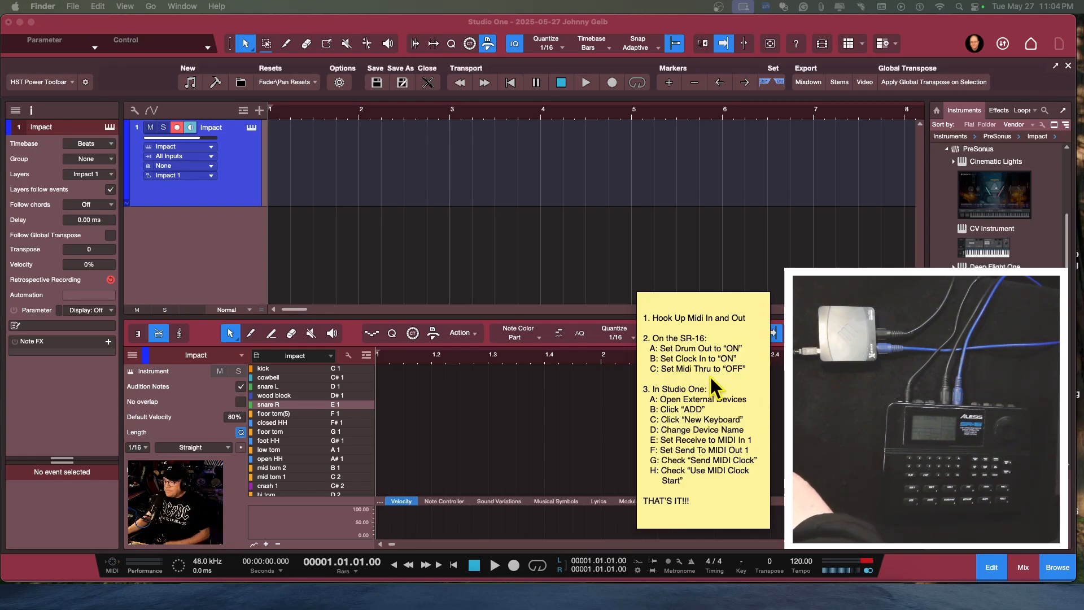
mouse_move(691, 366)
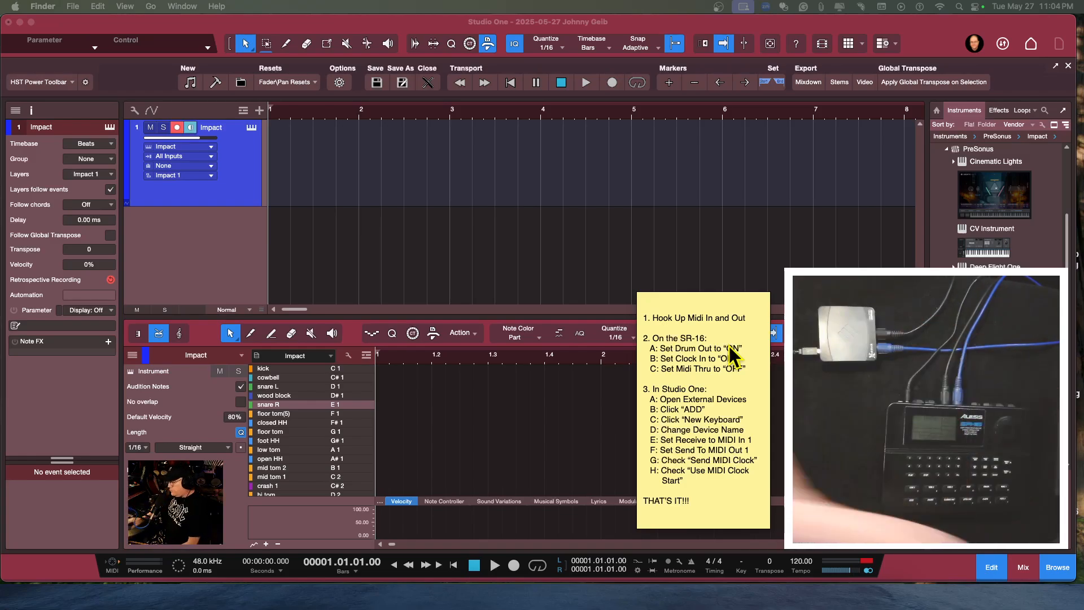
mouse_move(570, 386)
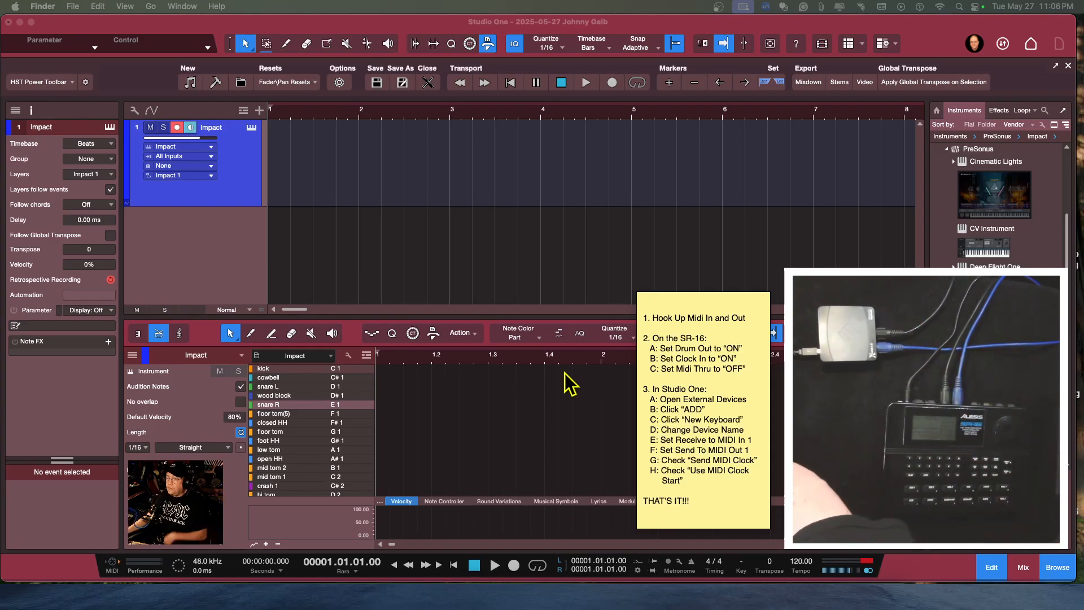
mouse_move(304, 114)
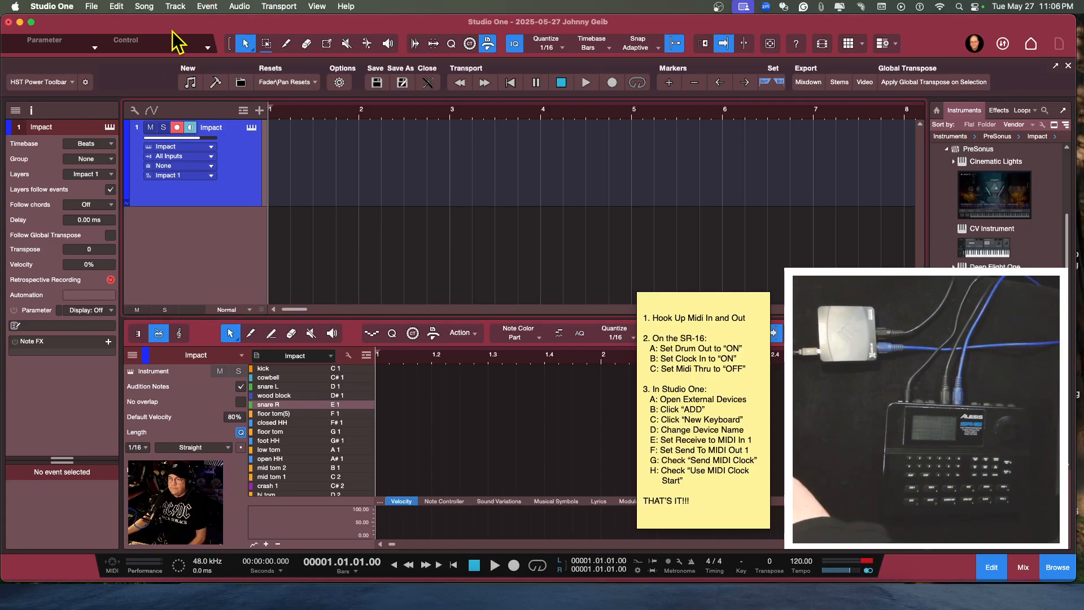
mouse_move(318, 83)
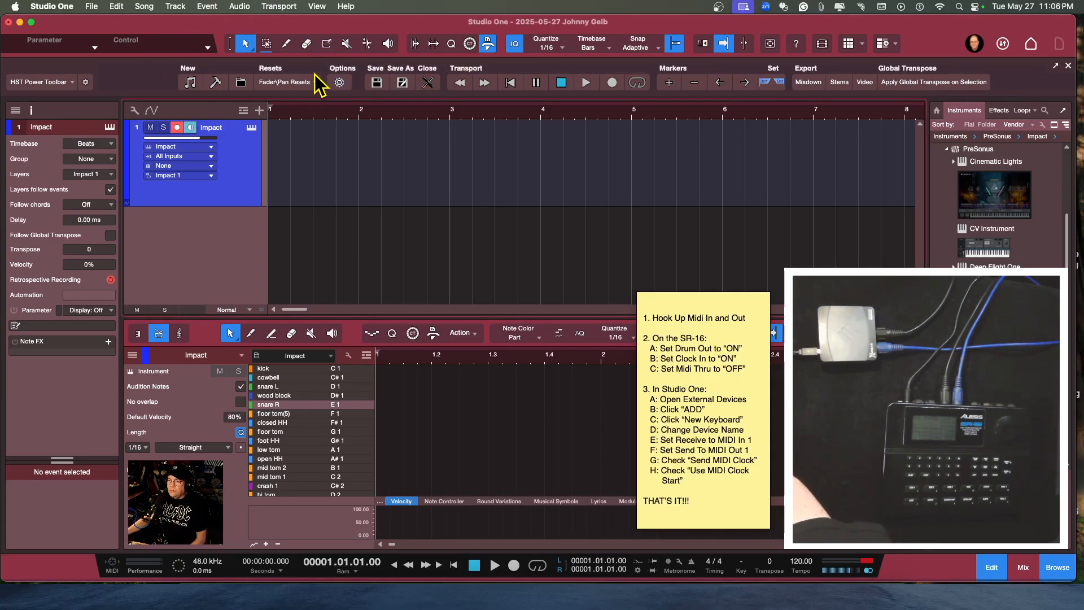
Show Preferences > External Devices and scroll the device list with the existing SR-16 entry.
click(50, 7)
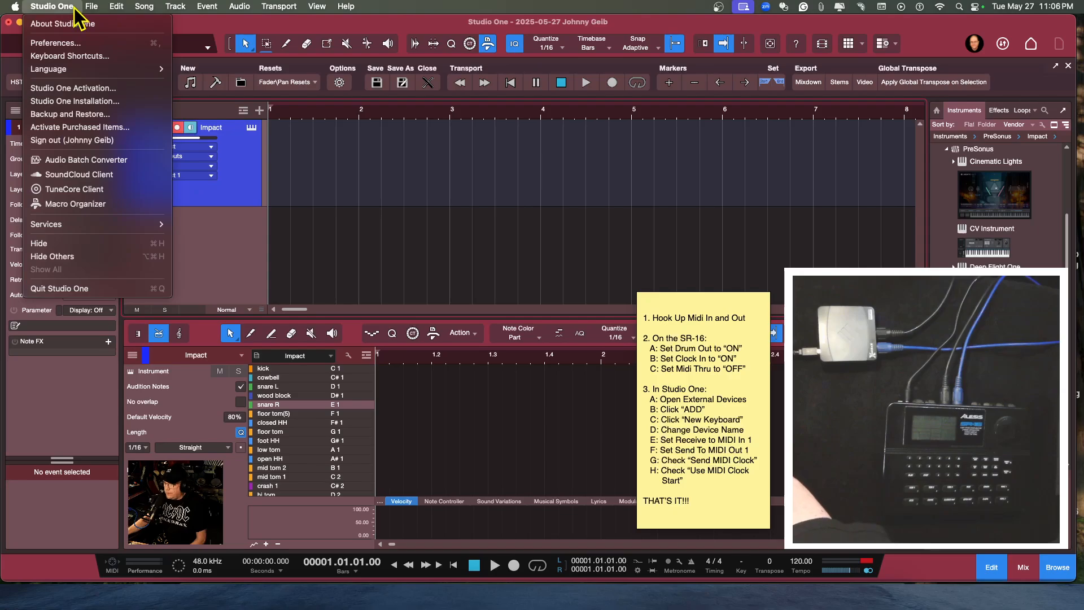
mouse_move(54, 55)
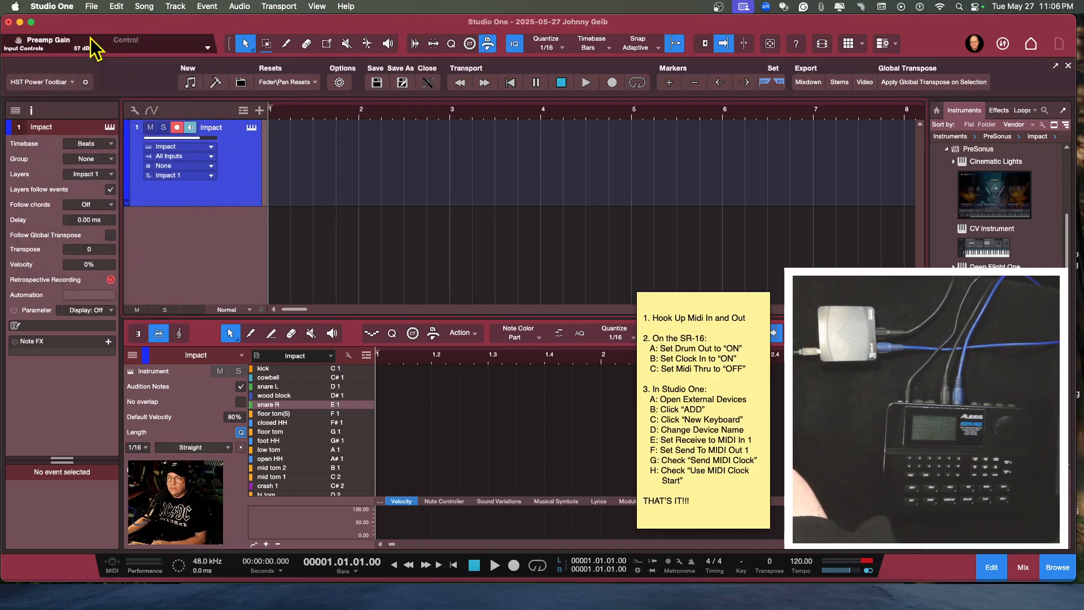
click(51, 7)
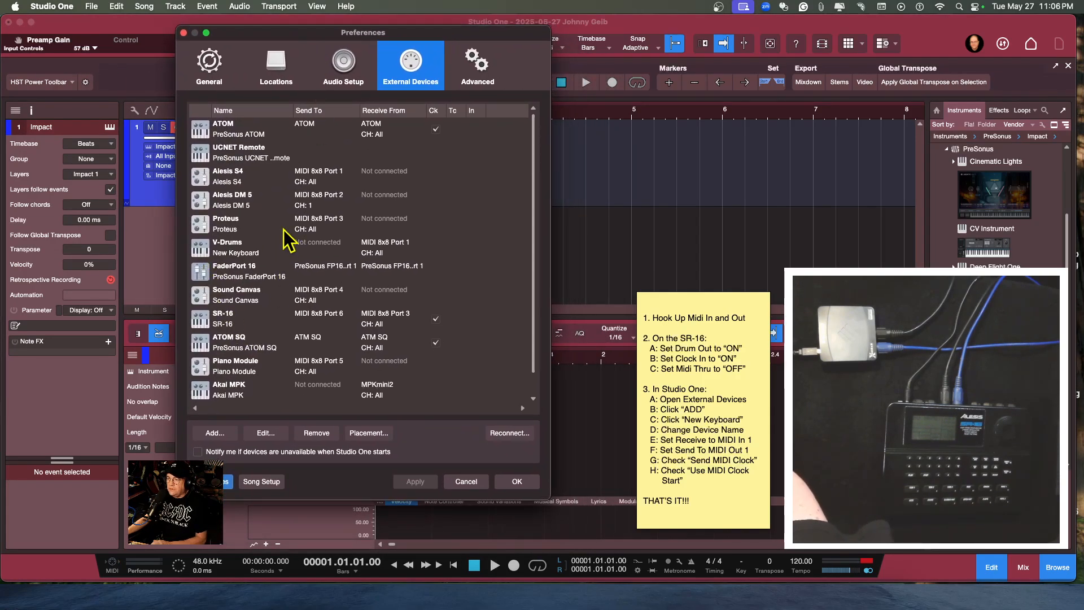
scroll(down, 3)
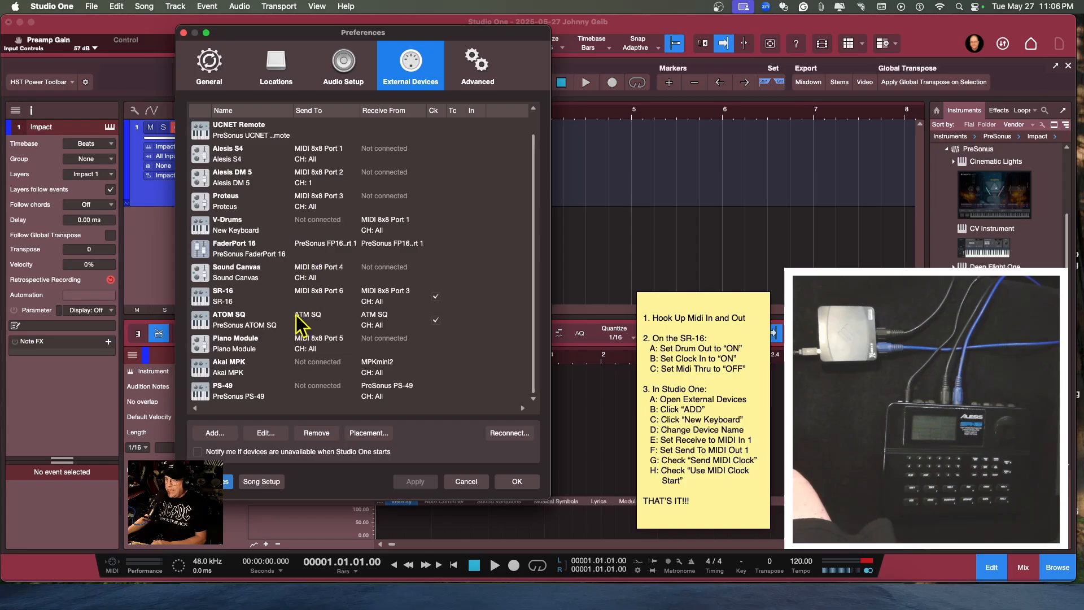
mouse_move(201, 401)
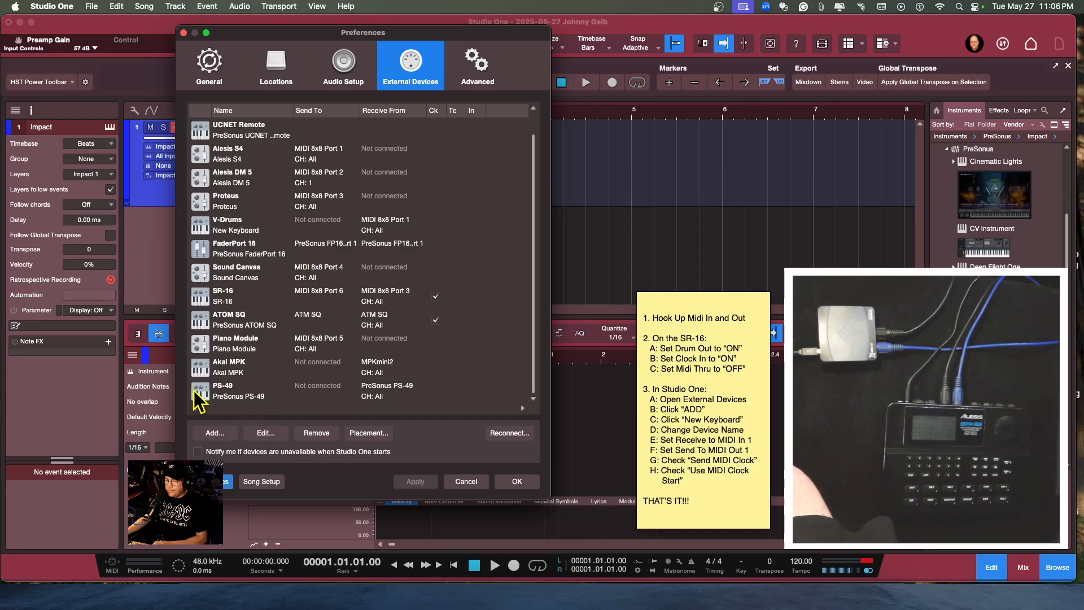
Add a New Keyboard device and name it 'SR16 Test'.
click(214, 432)
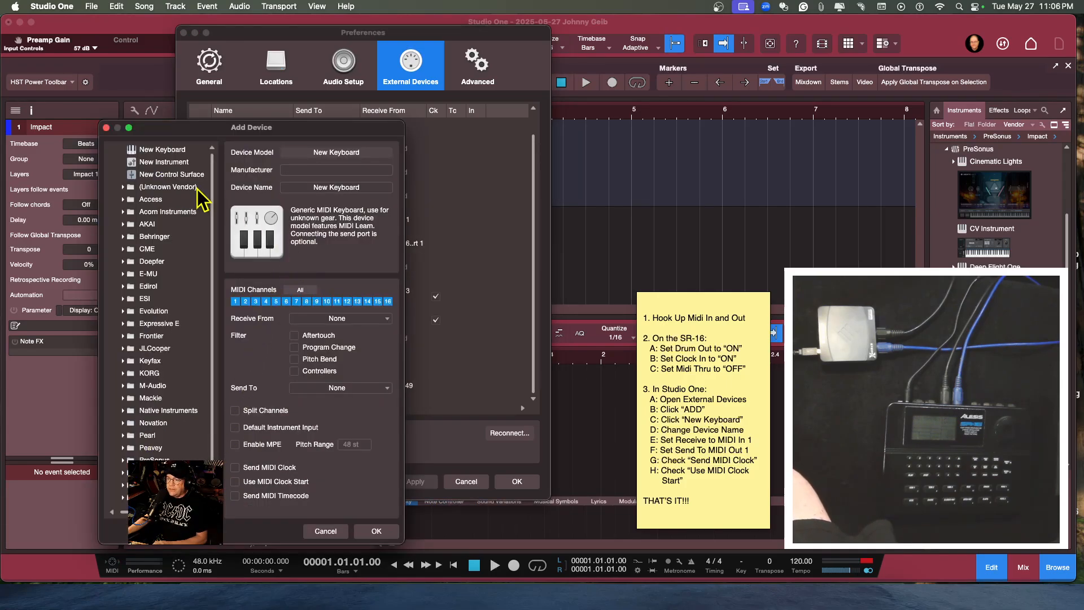
mouse_move(153, 162)
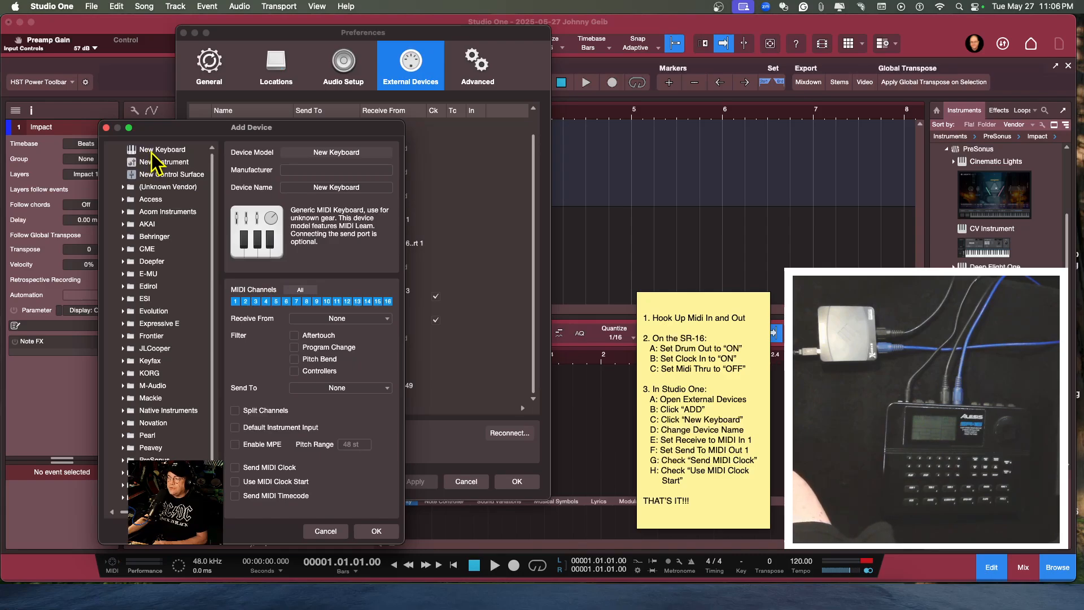
click(164, 149)
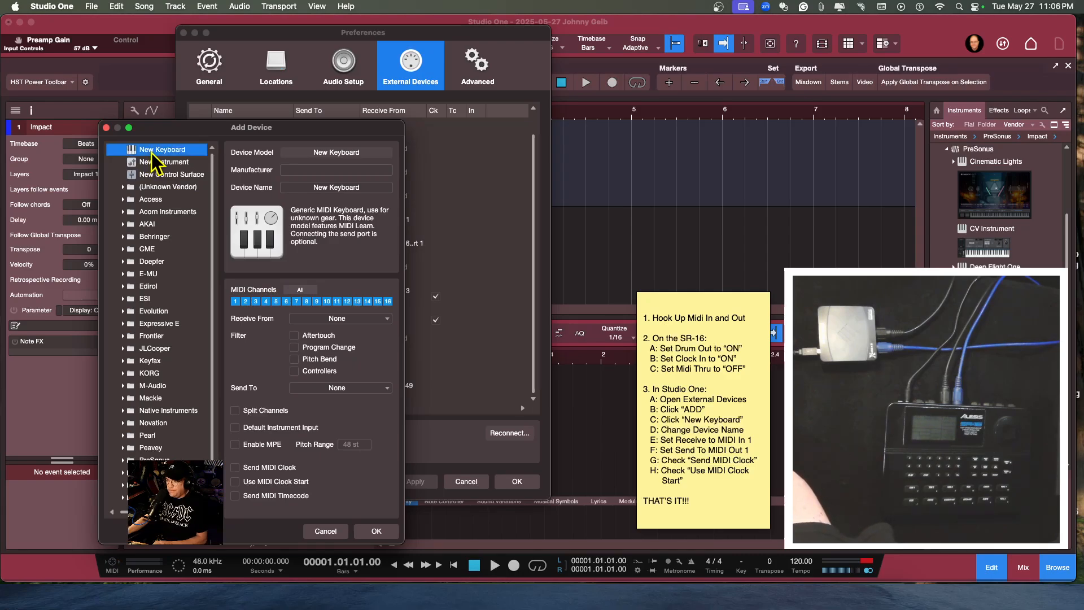
mouse_move(344, 210)
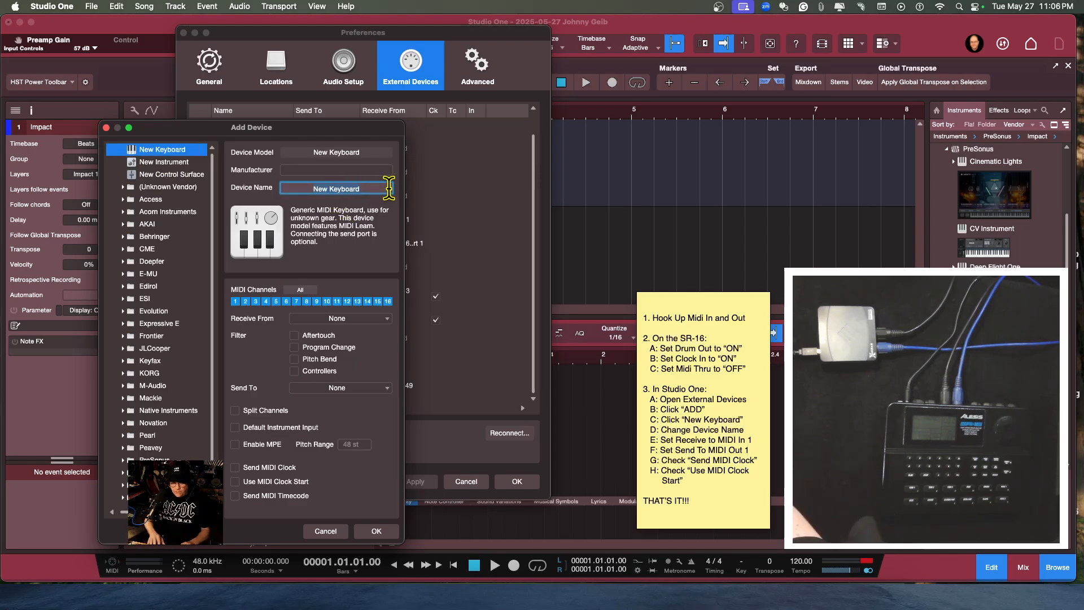
text(SR16)
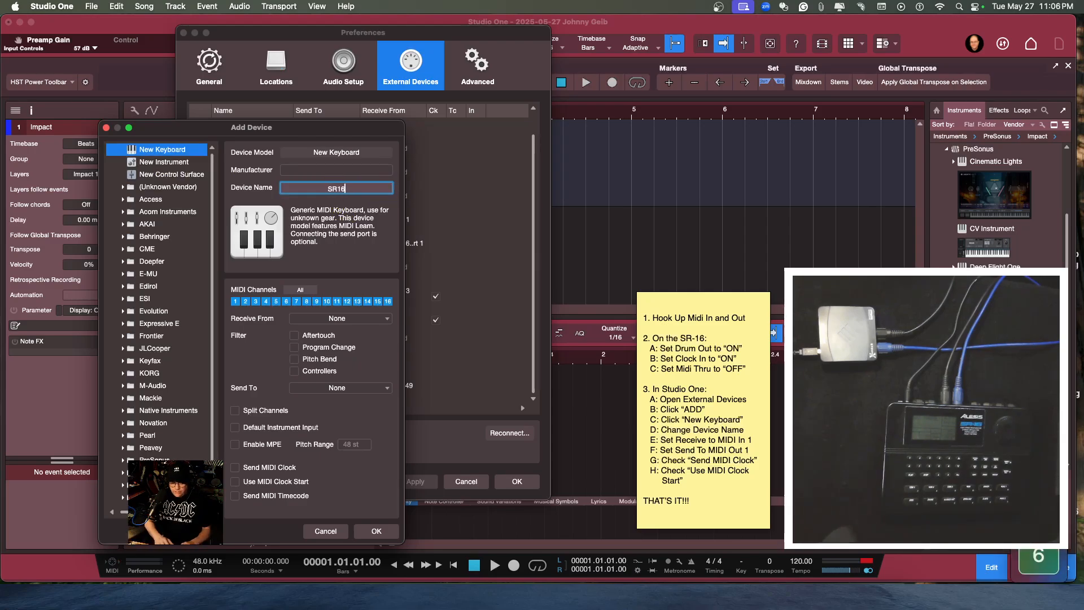
text(Test)
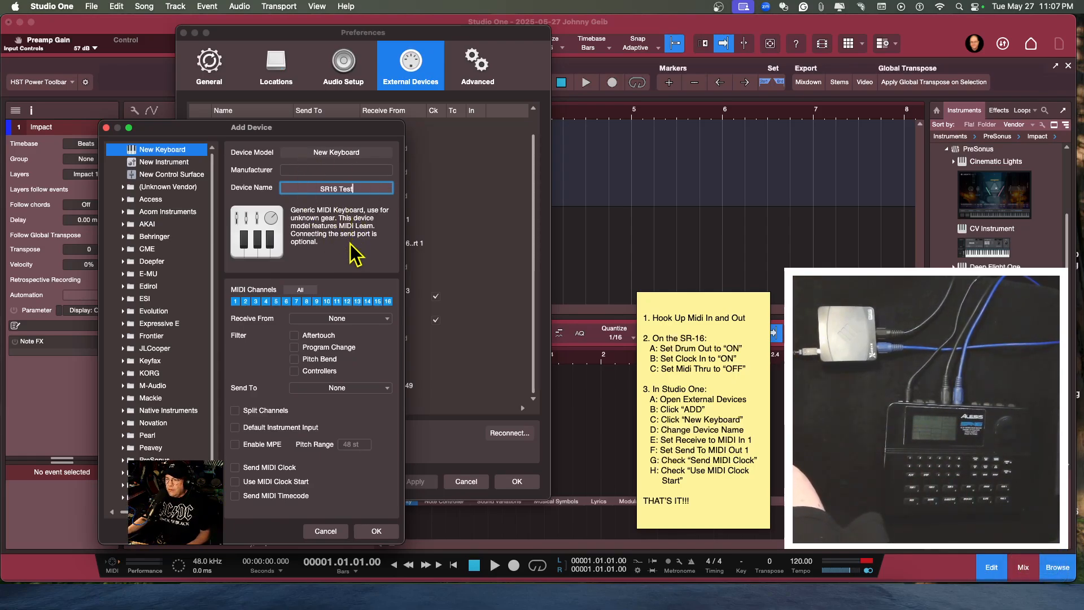
mouse_move(355, 332)
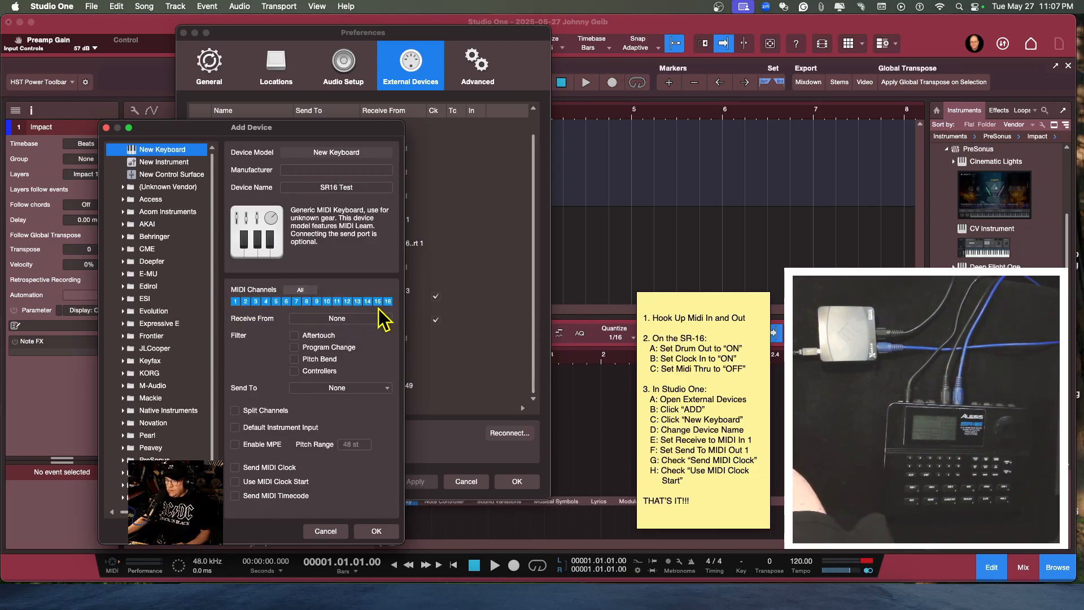
mouse_move(276, 331)
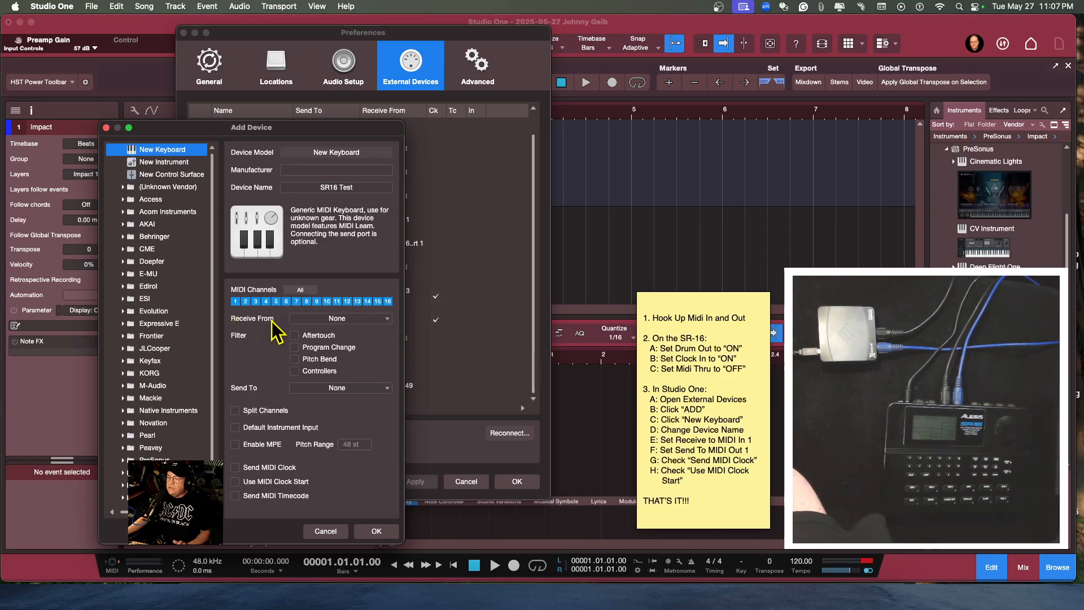
Give SR16 Test E-MU XMidi2X2 In 1 and Out 1, enable Send MIDI Clock and Use MIDI Clock Start, and confirm.
click(339, 318)
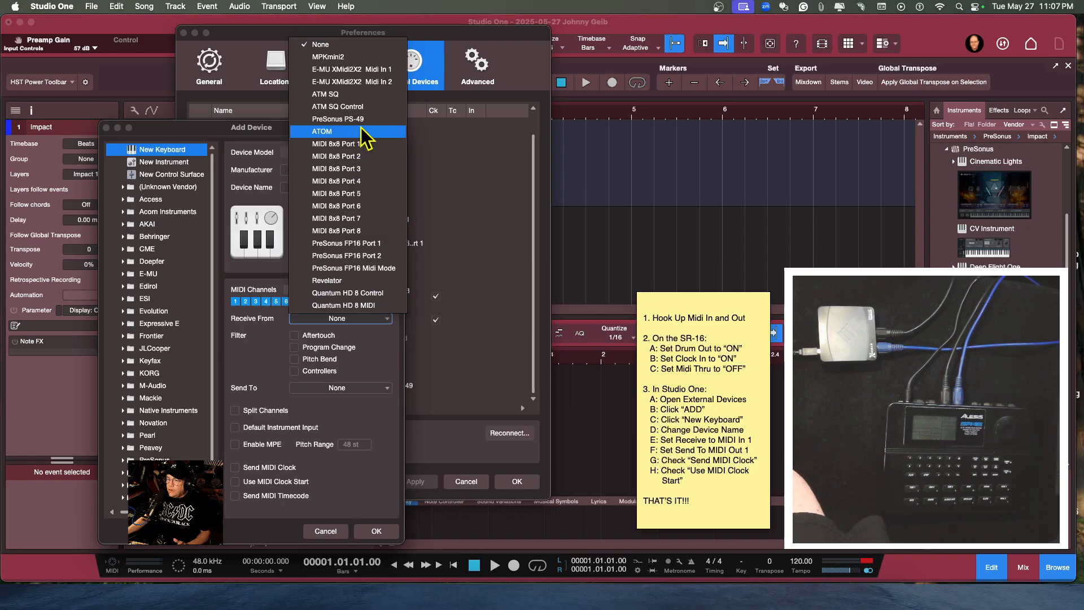
mouse_move(351, 69)
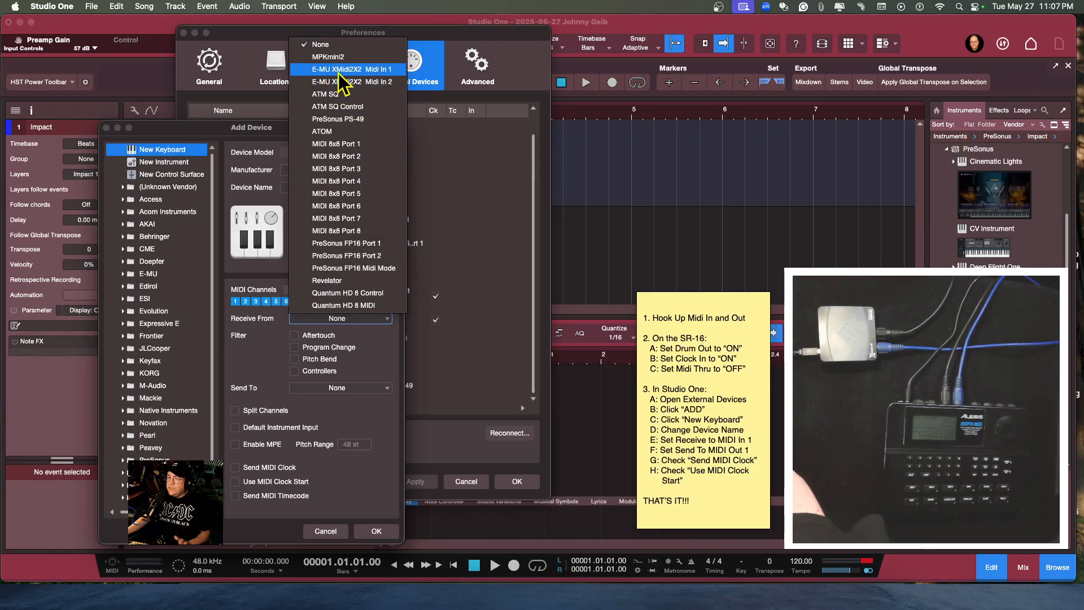
click(348, 68)
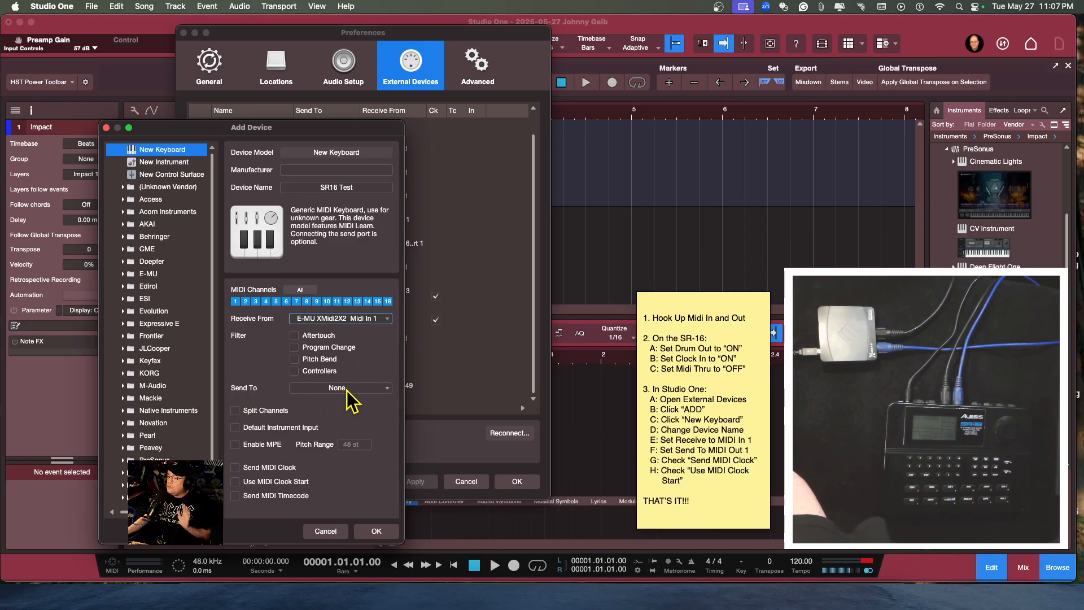
click(339, 387)
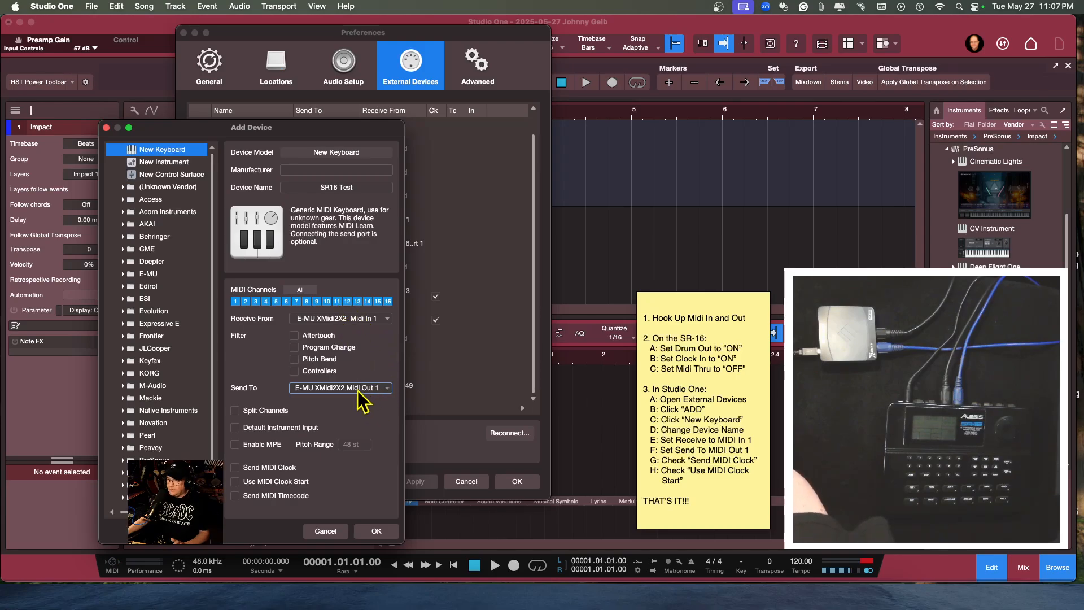
mouse_move(704, 514)
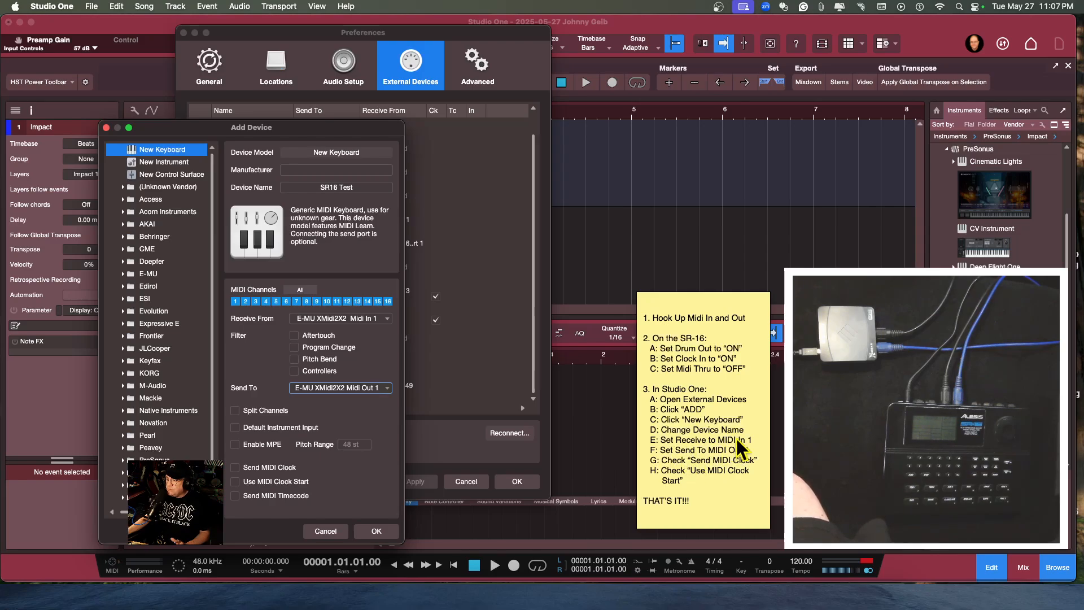
mouse_move(684, 477)
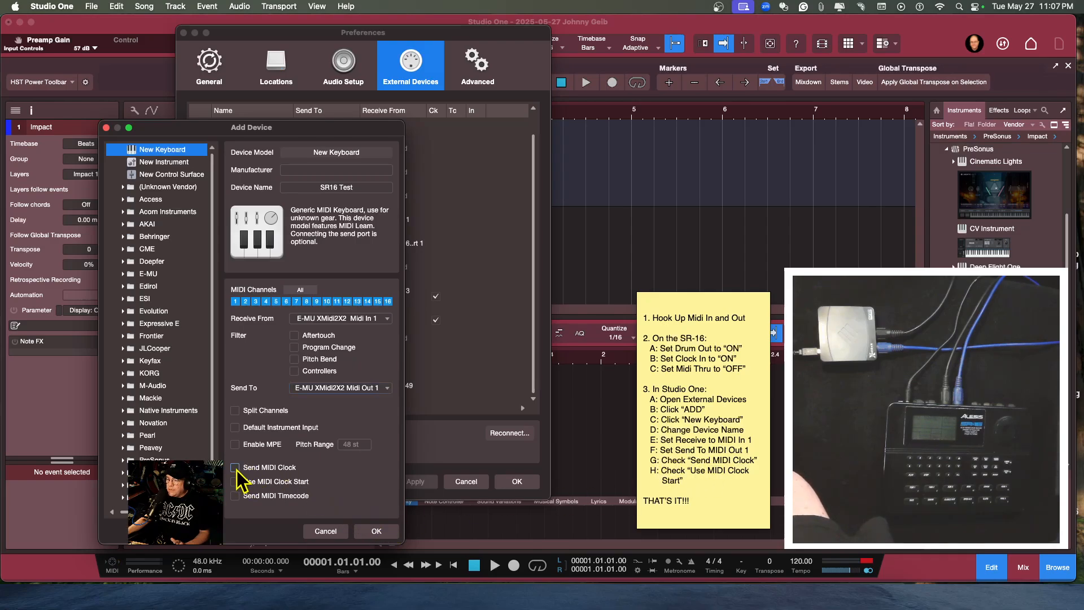
click(235, 467)
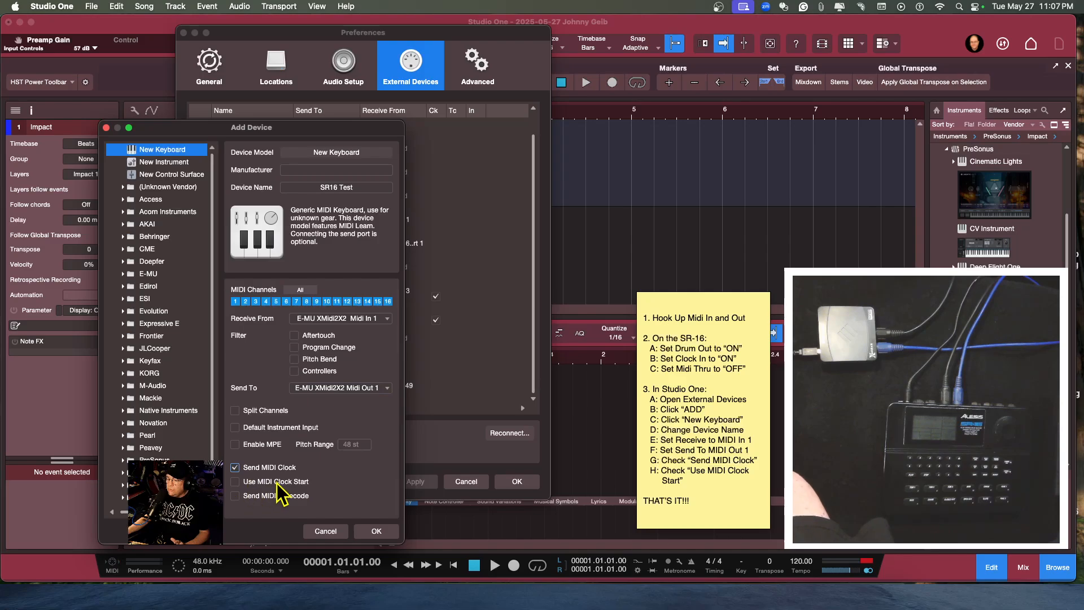
click(235, 466)
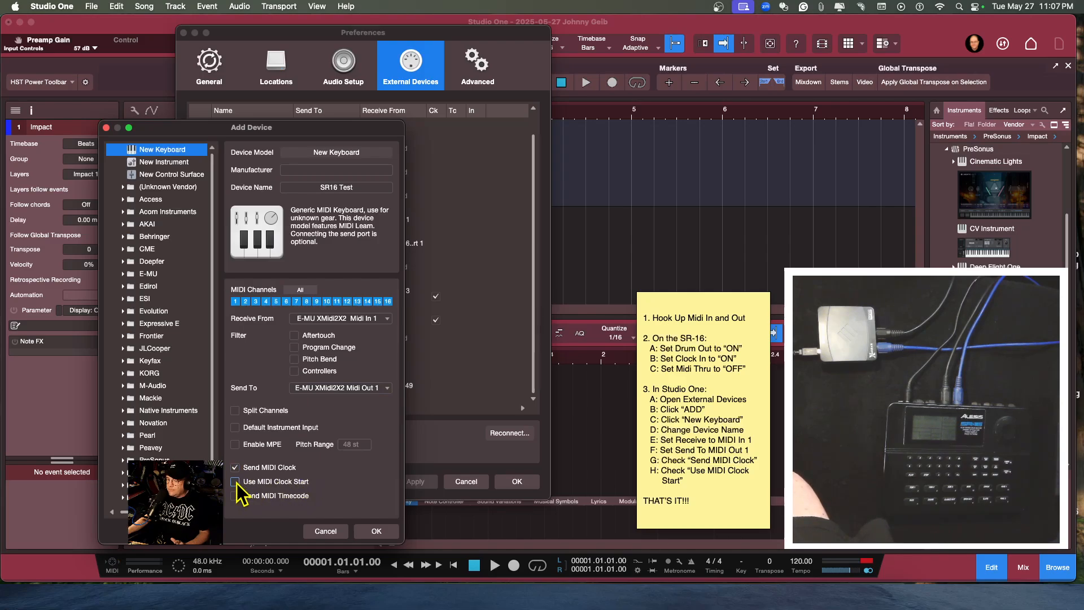
click(235, 481)
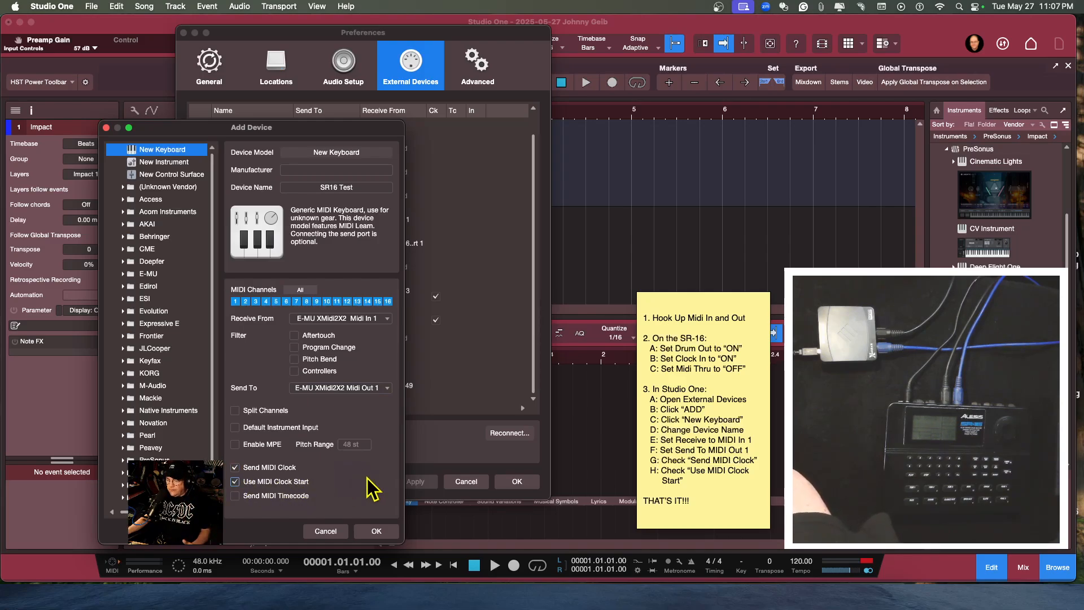
click(375, 531)
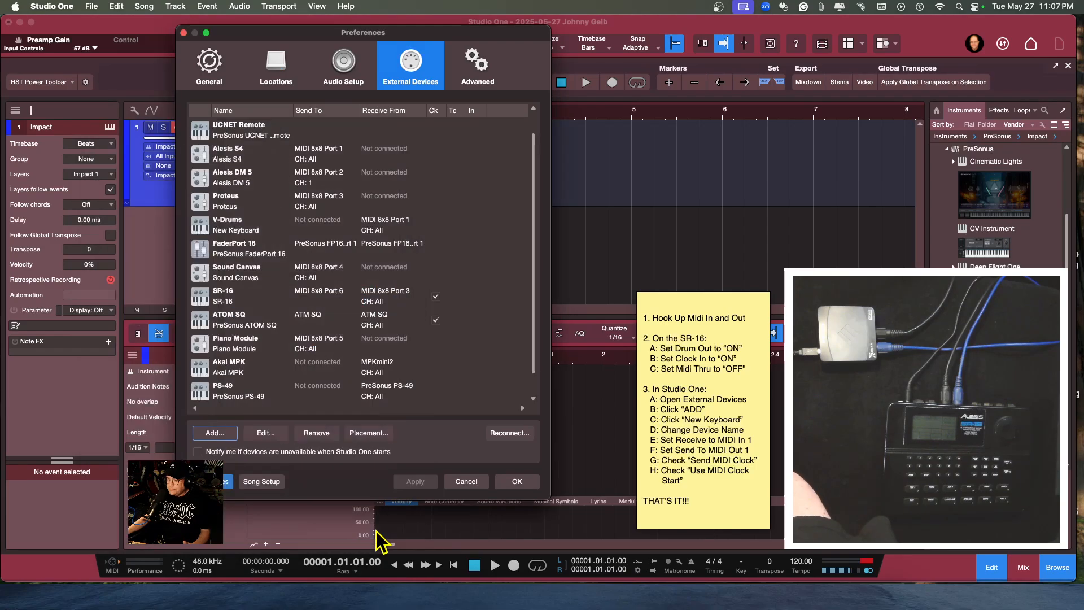
Close Preferences keeping the new device, then dismiss the Impact instrument window.
click(517, 482)
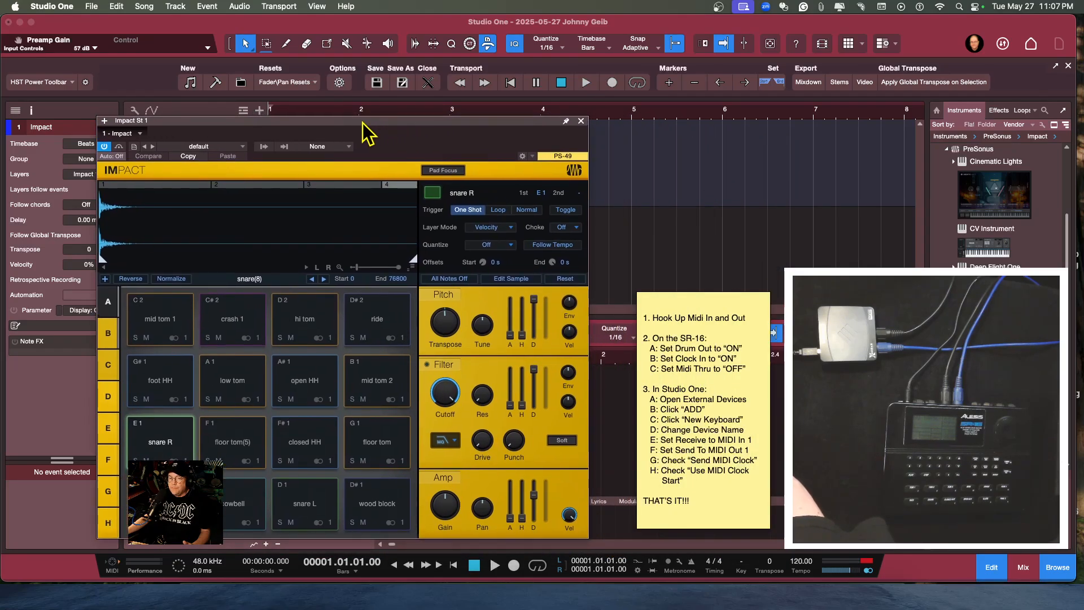
mouse_move(270, 135)
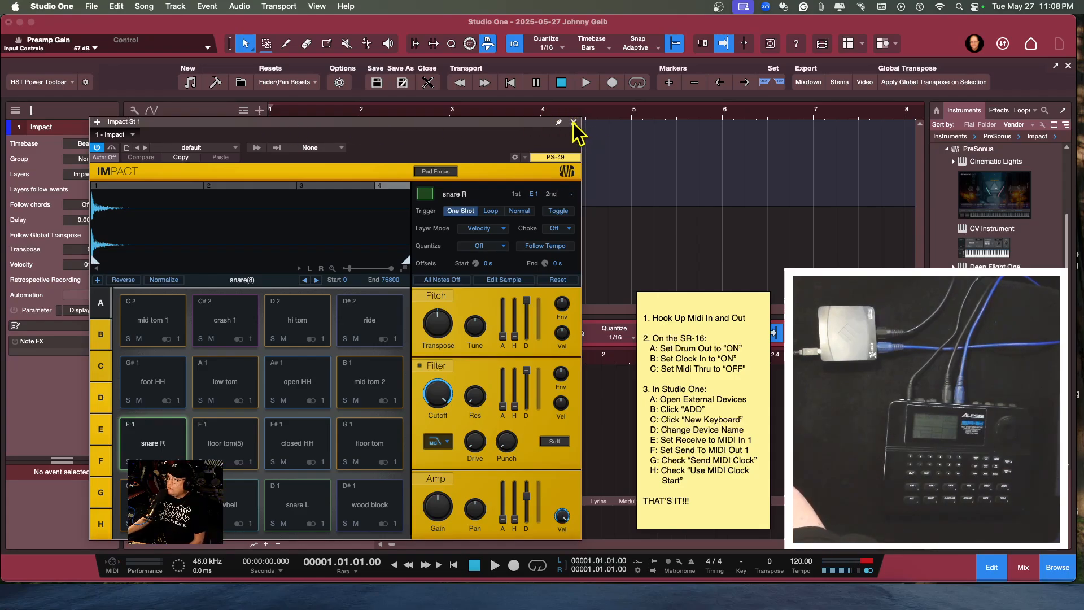
click(574, 123)
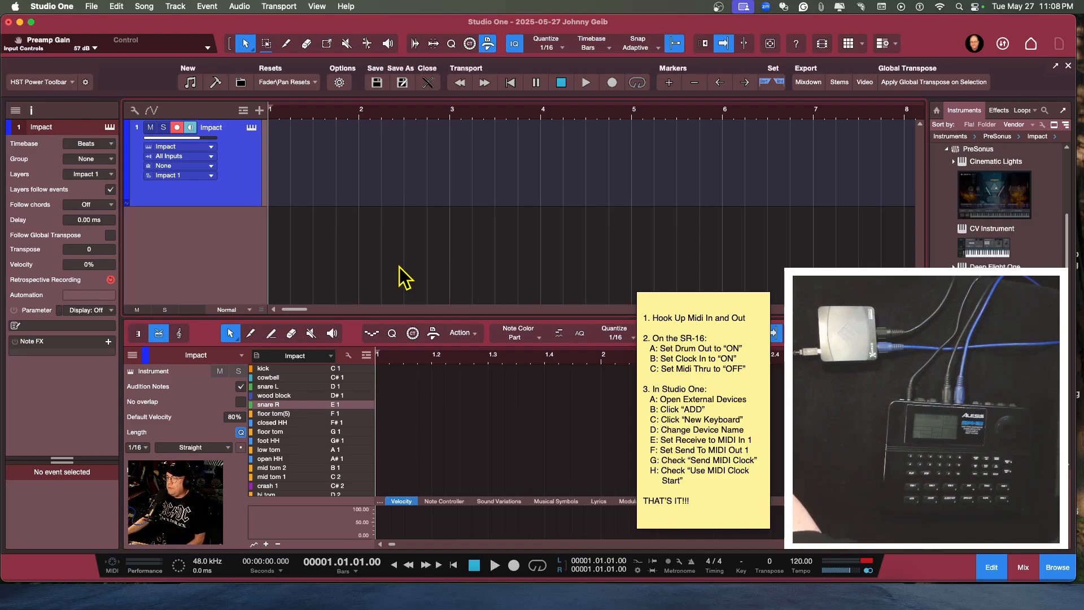
mouse_move(393, 220)
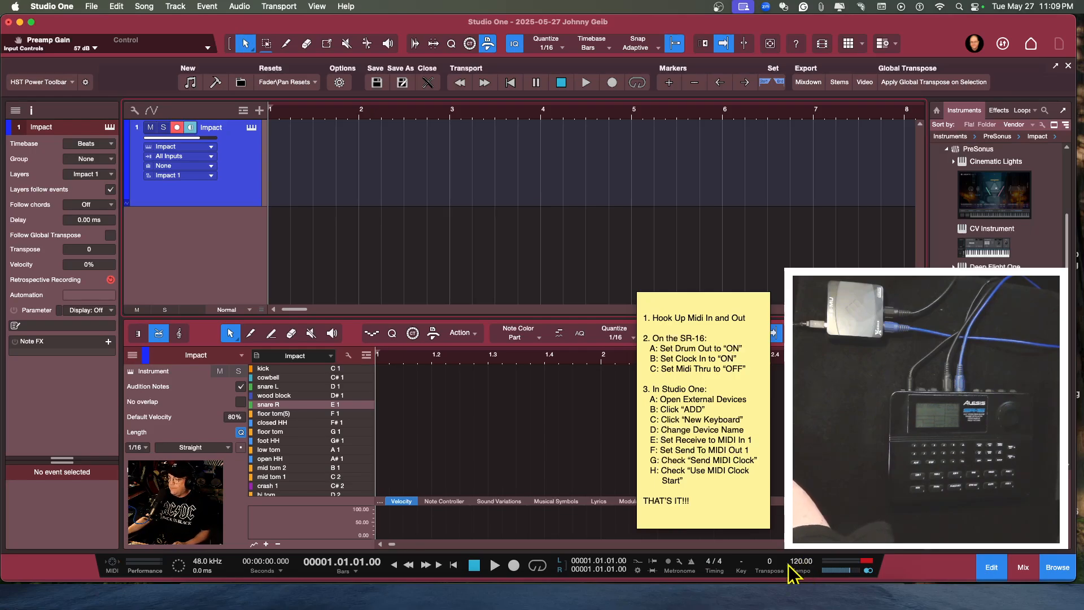
click(495, 565)
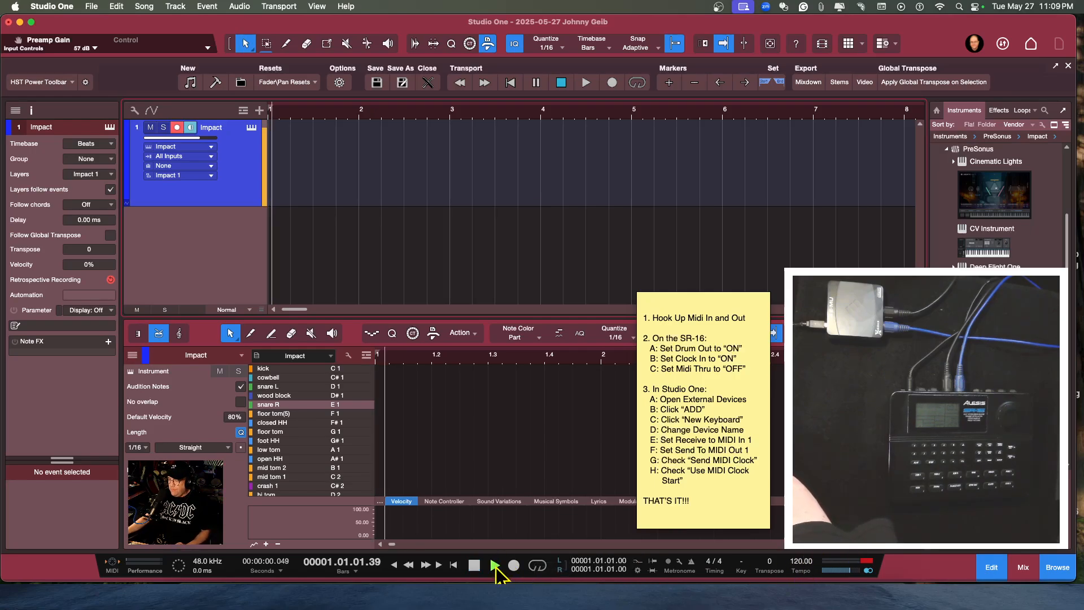
click(493, 565)
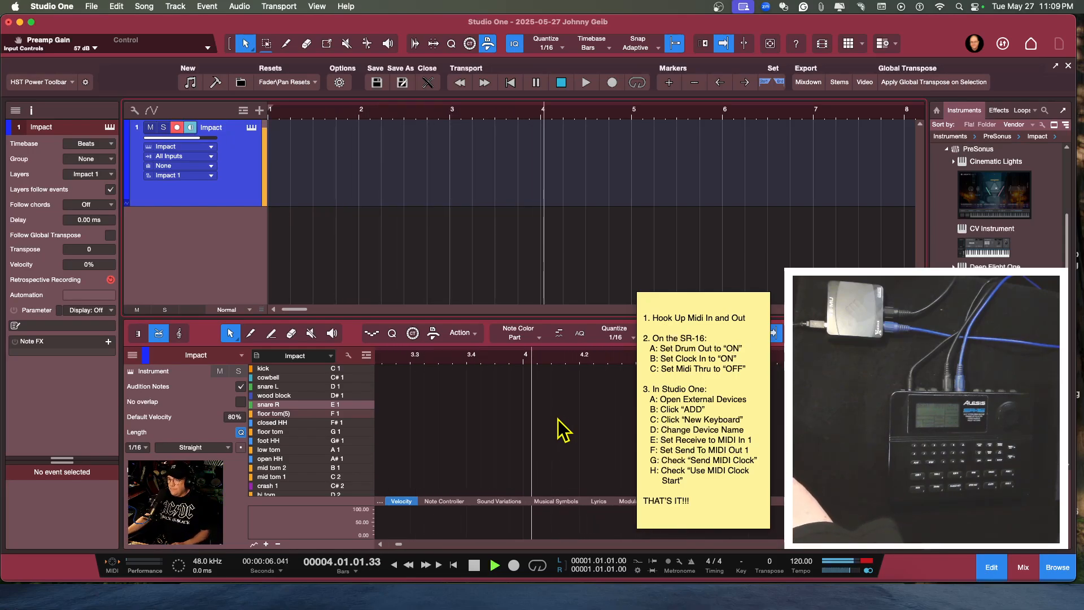
click(474, 566)
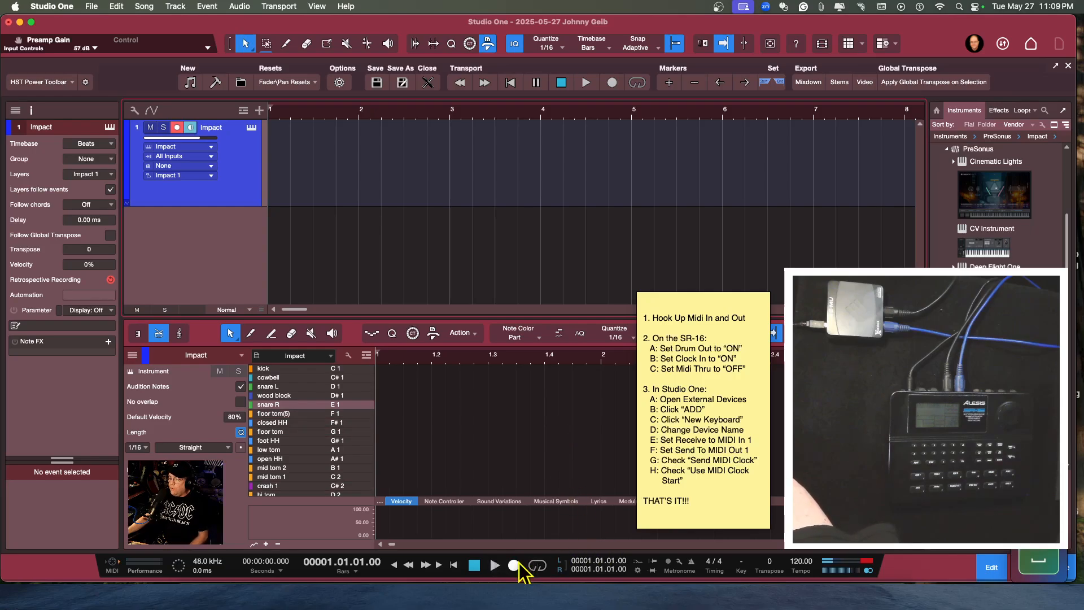
Record the SR-16 drum pattern onto the Impact track from bar 1 and stop at bar 7.
click(513, 566)
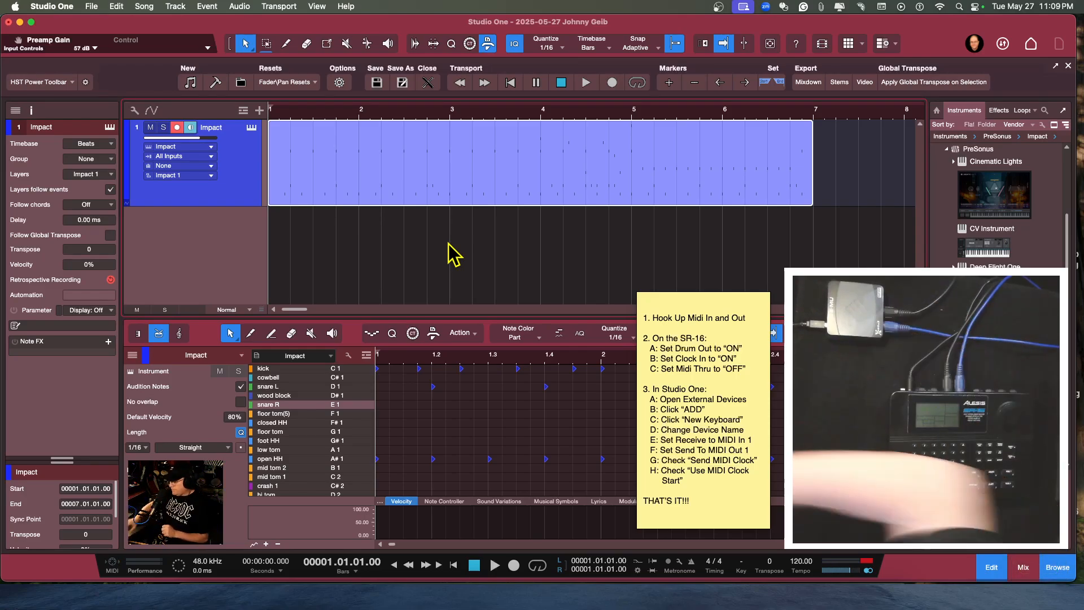
mouse_move(386, 173)
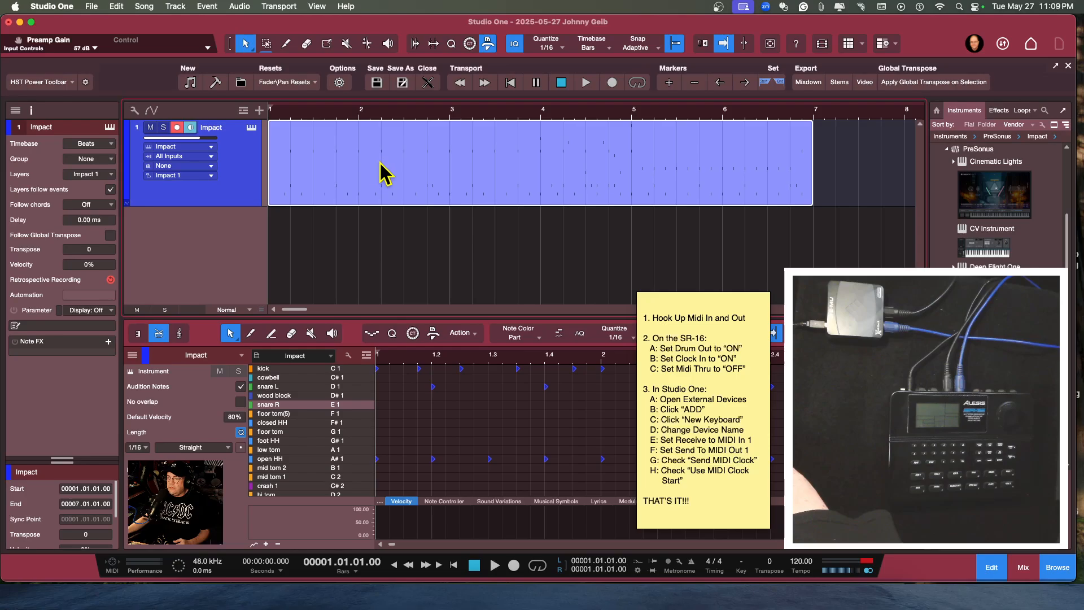
click(495, 565)
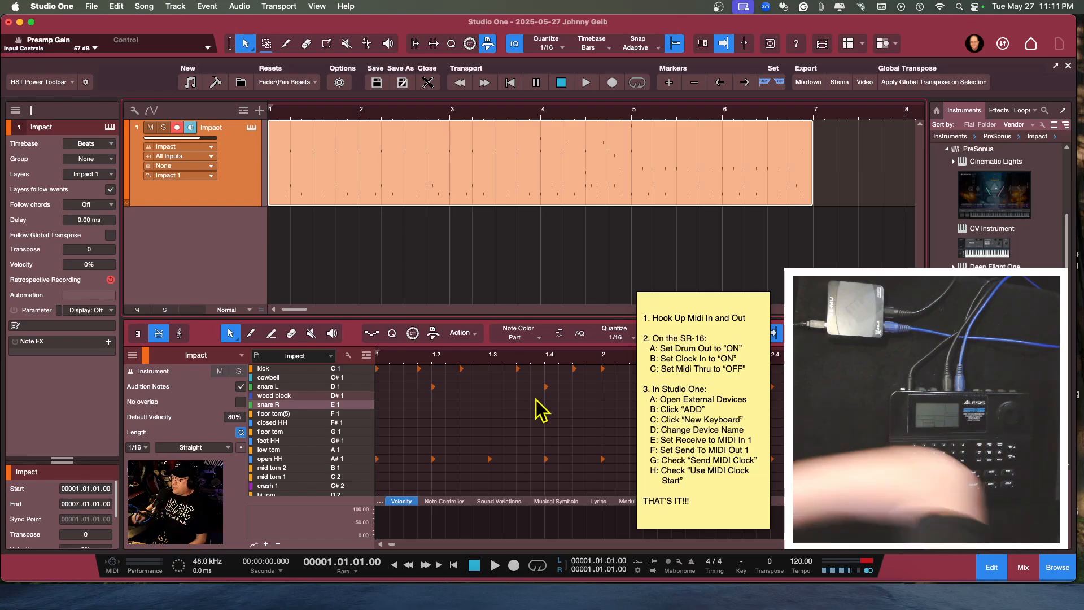
mouse_move(186, 35)
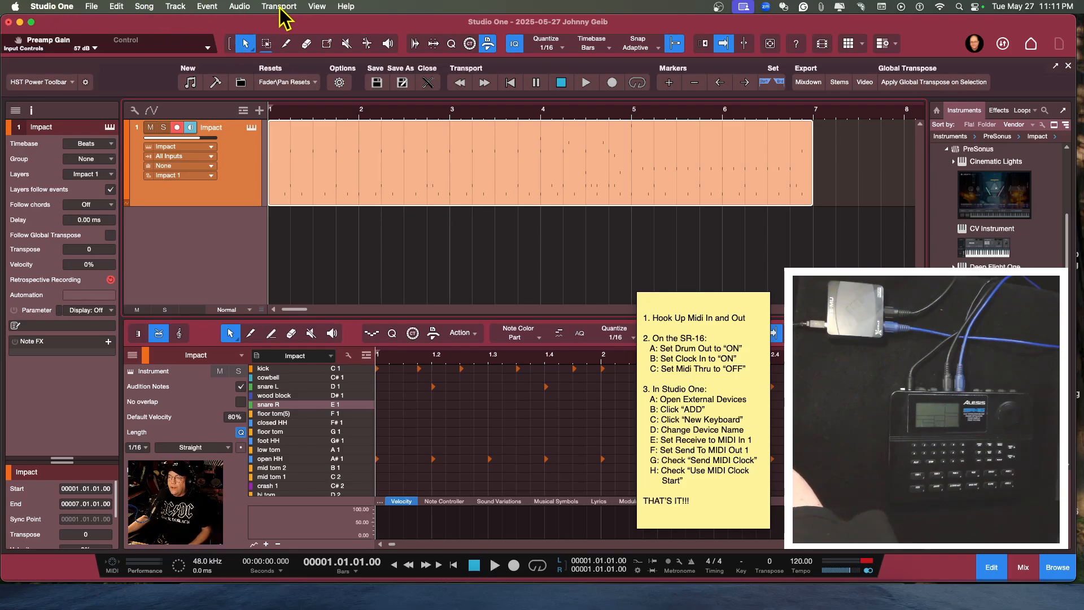
Reopen Preferences > External Devices and select SR16 Test to review its clock settings.
click(51, 7)
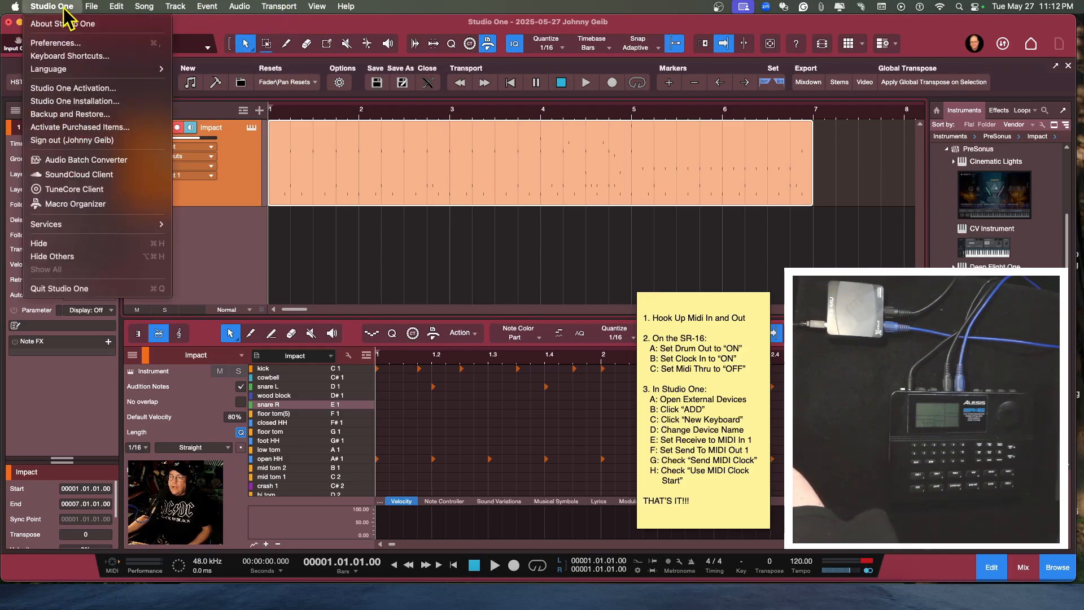
mouse_move(54, 43)
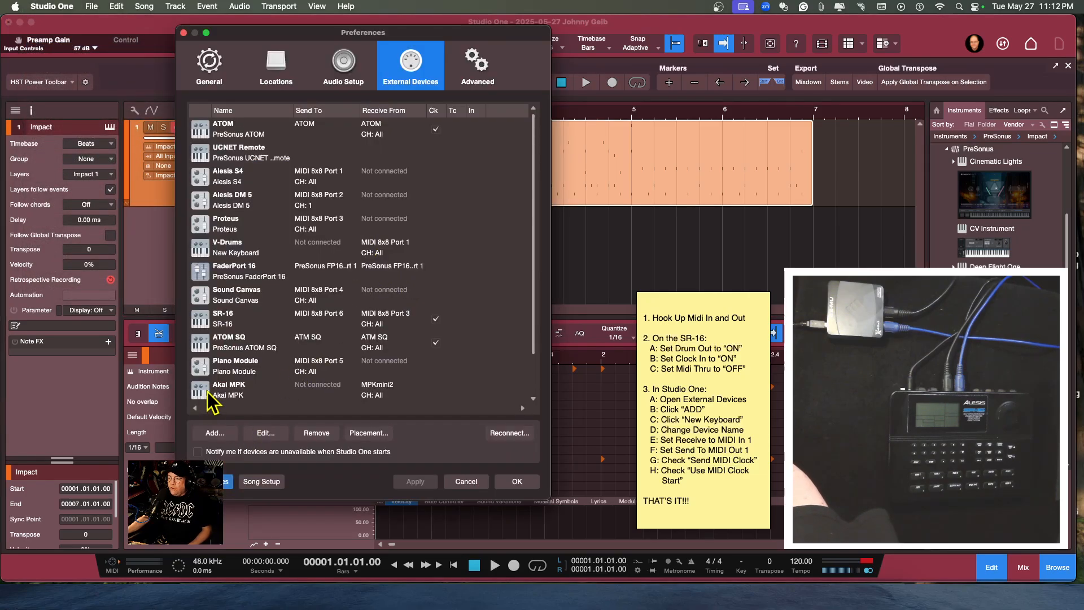
click(264, 433)
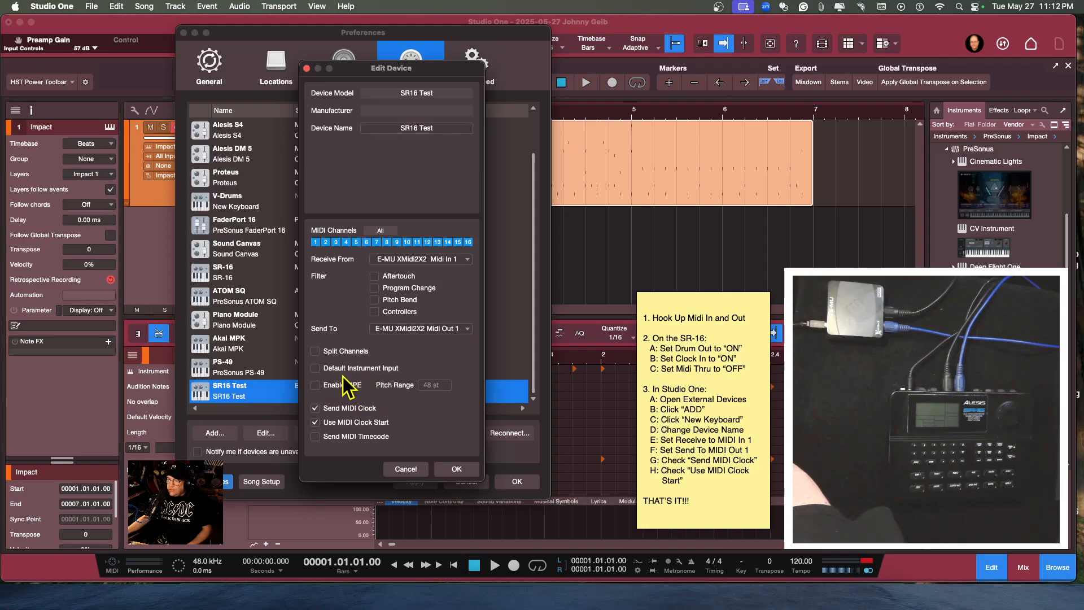
mouse_move(397, 380)
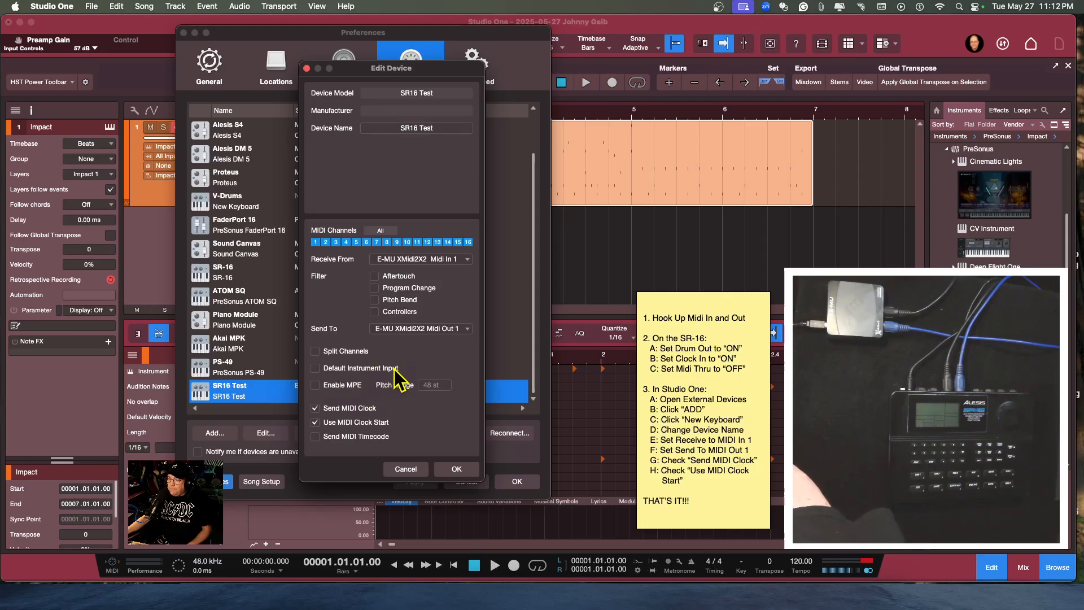
mouse_move(352, 362)
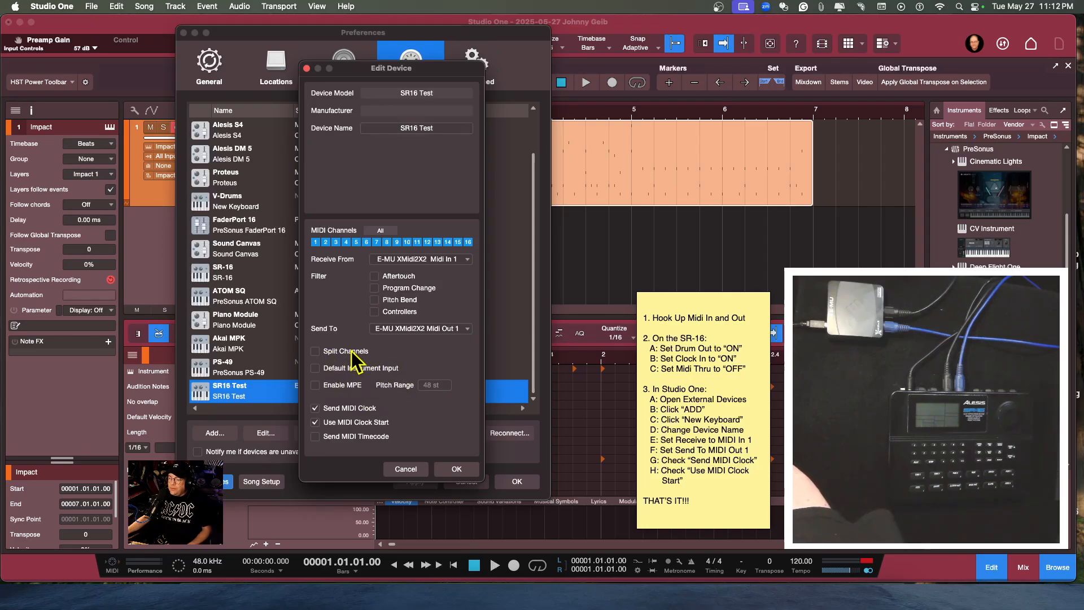
mouse_move(352, 359)
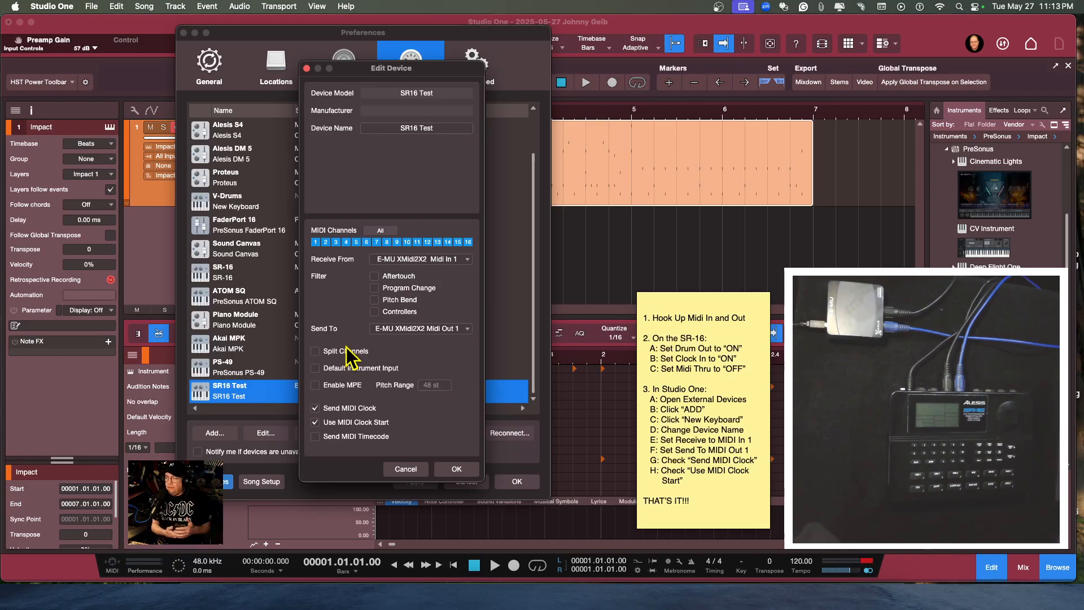
mouse_move(349, 404)
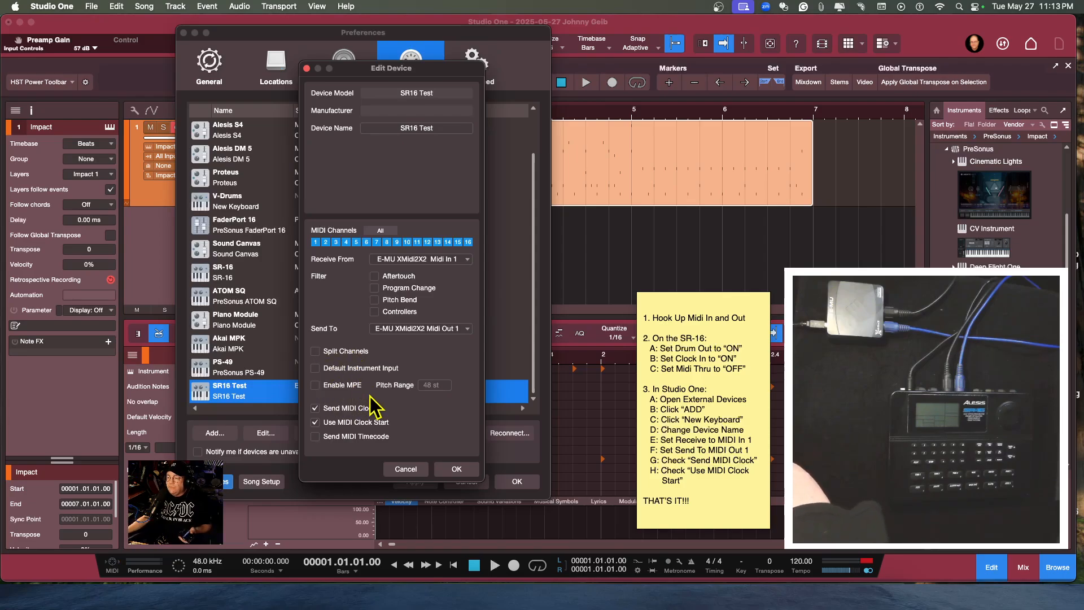
mouse_move(336, 391)
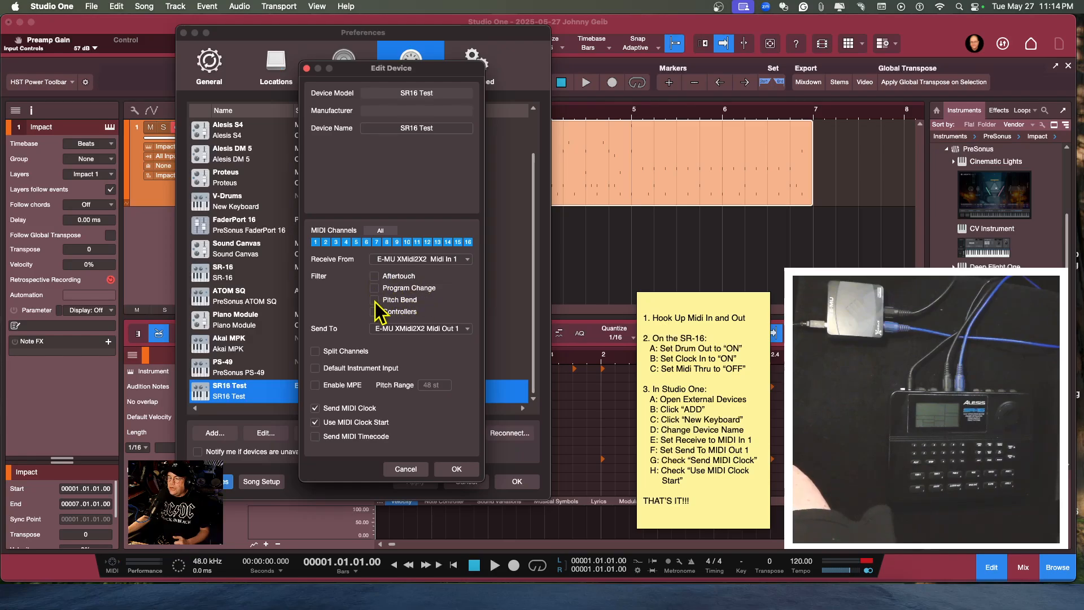
mouse_move(400, 325)
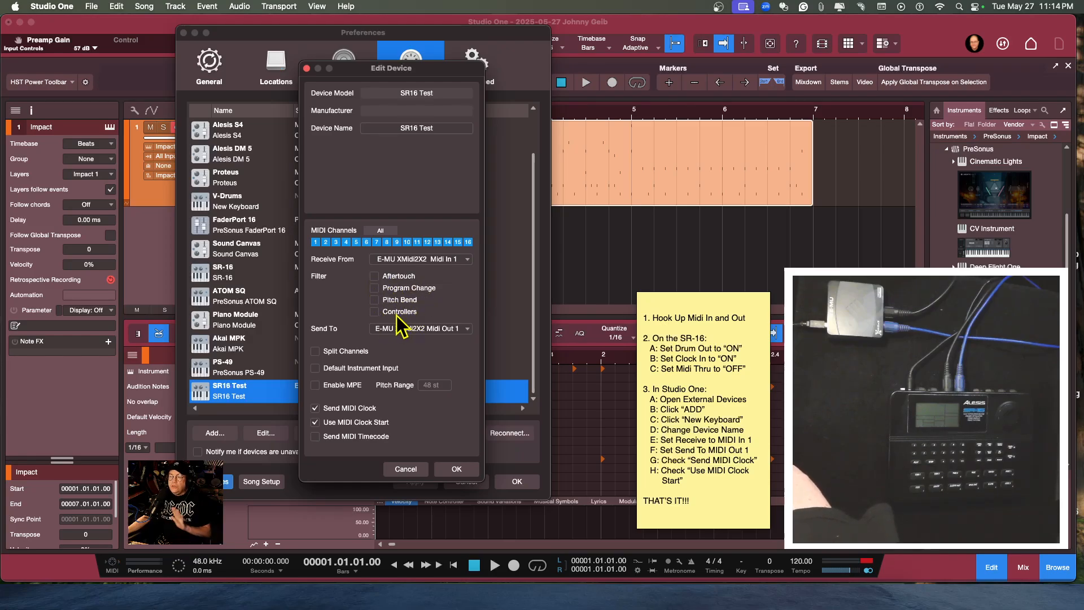